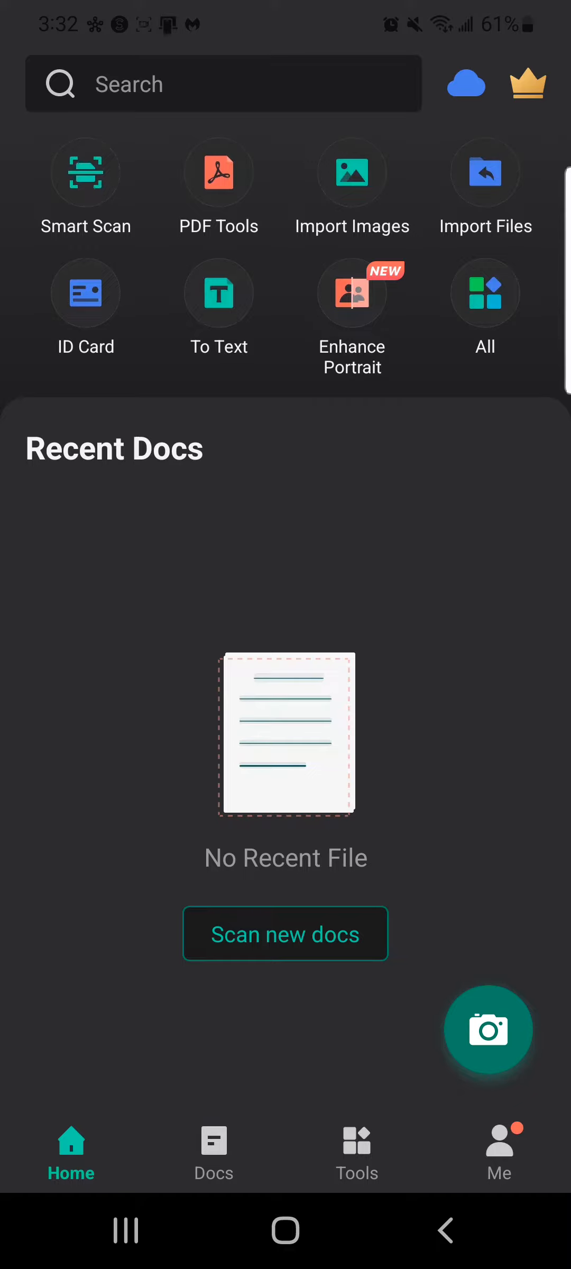
# Step: Start a new scan and capture the sheet numbered 1
pyautogui.click(488, 1030)
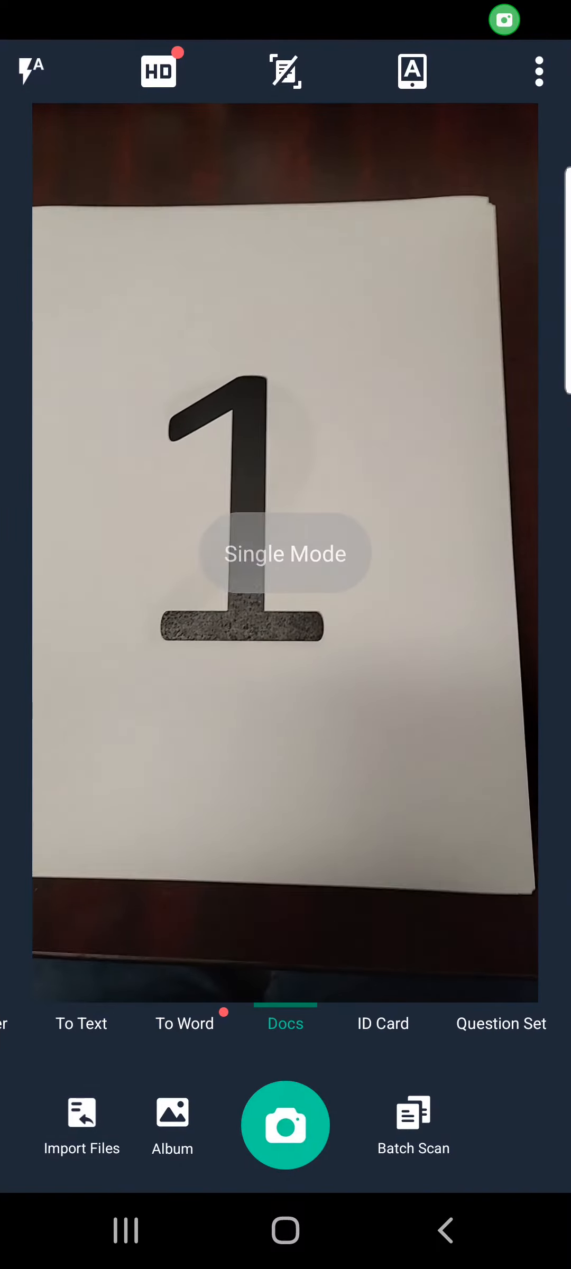
pyautogui.click(285, 1125)
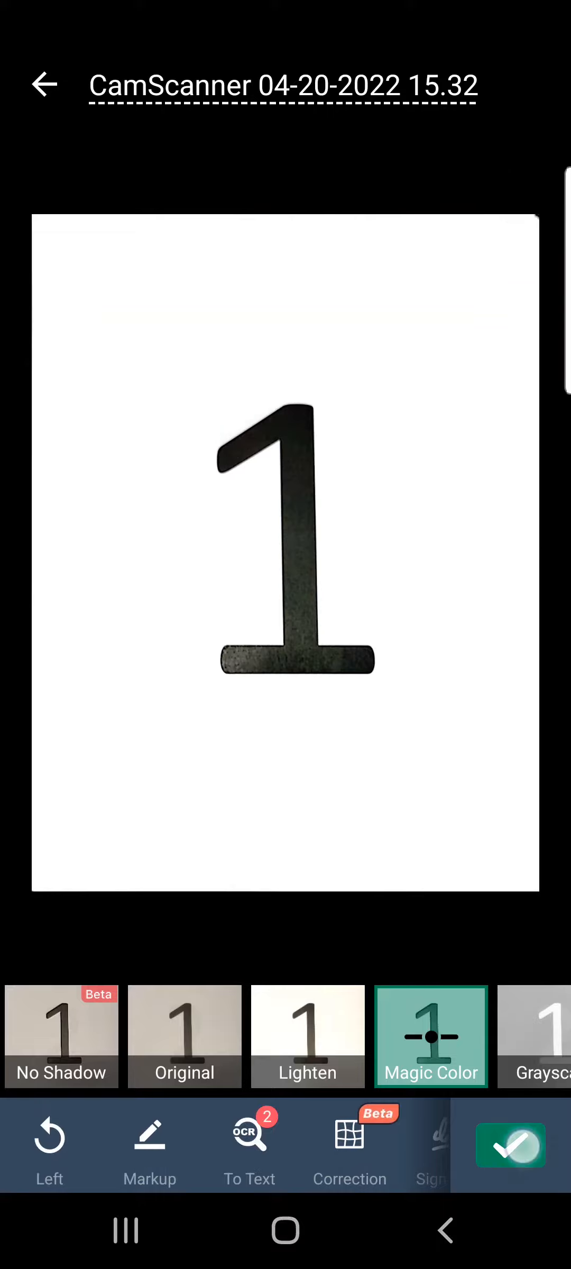
# Step: Keep page 1, then capture and keep the sheet numbered 2 as page two
pyautogui.click(510, 1144)
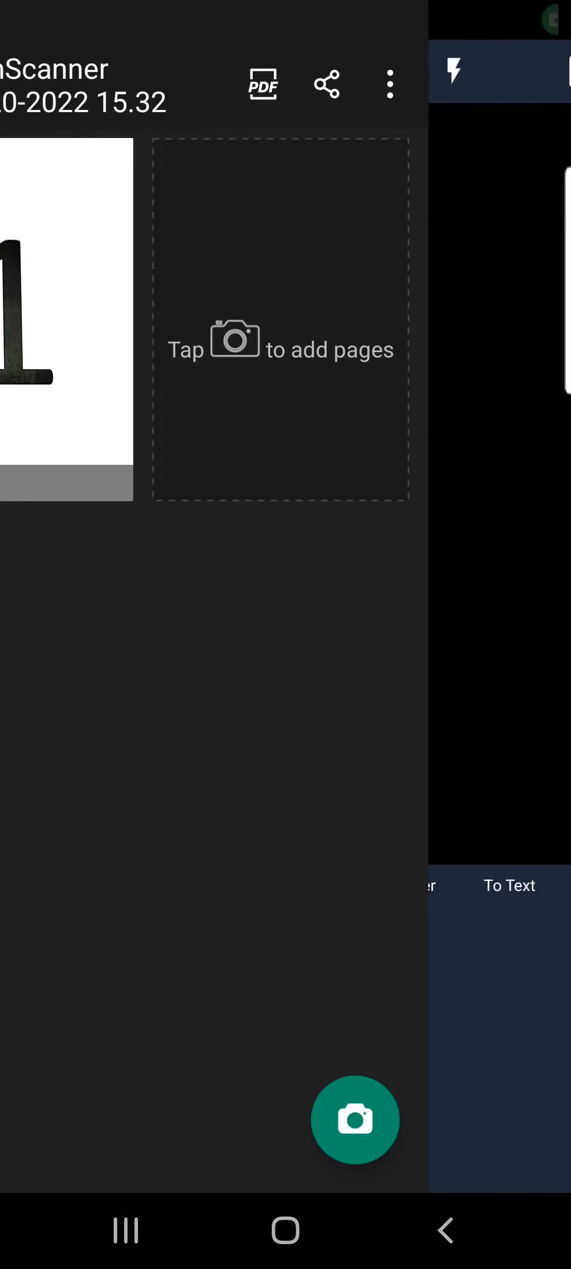
pyautogui.click(356, 1120)
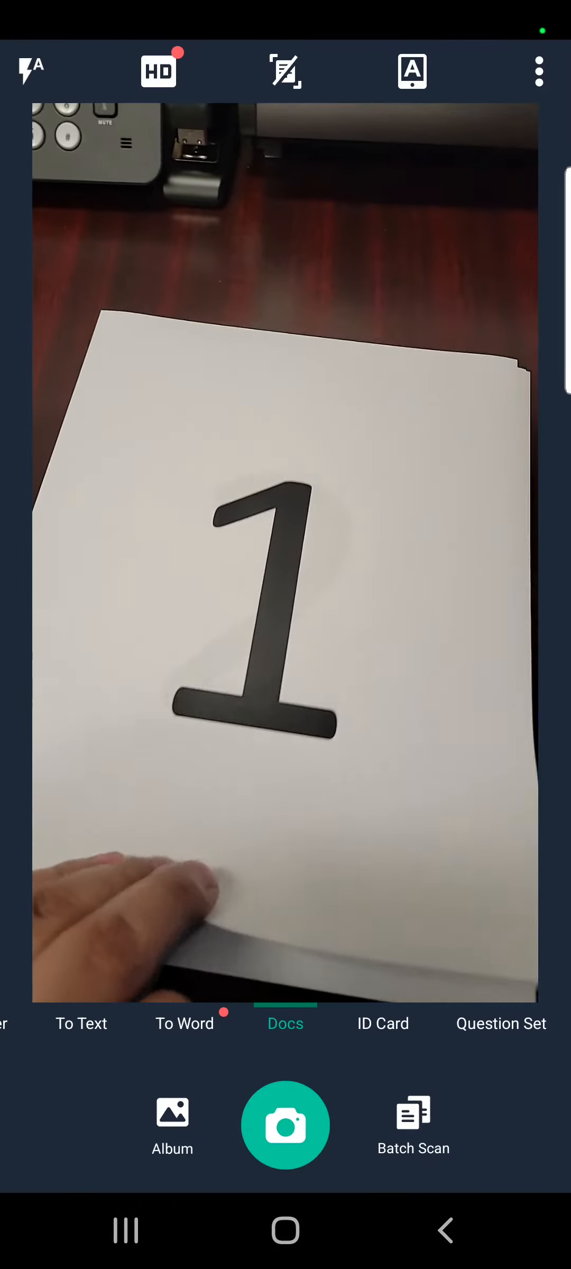
pyautogui.click(284, 1124)
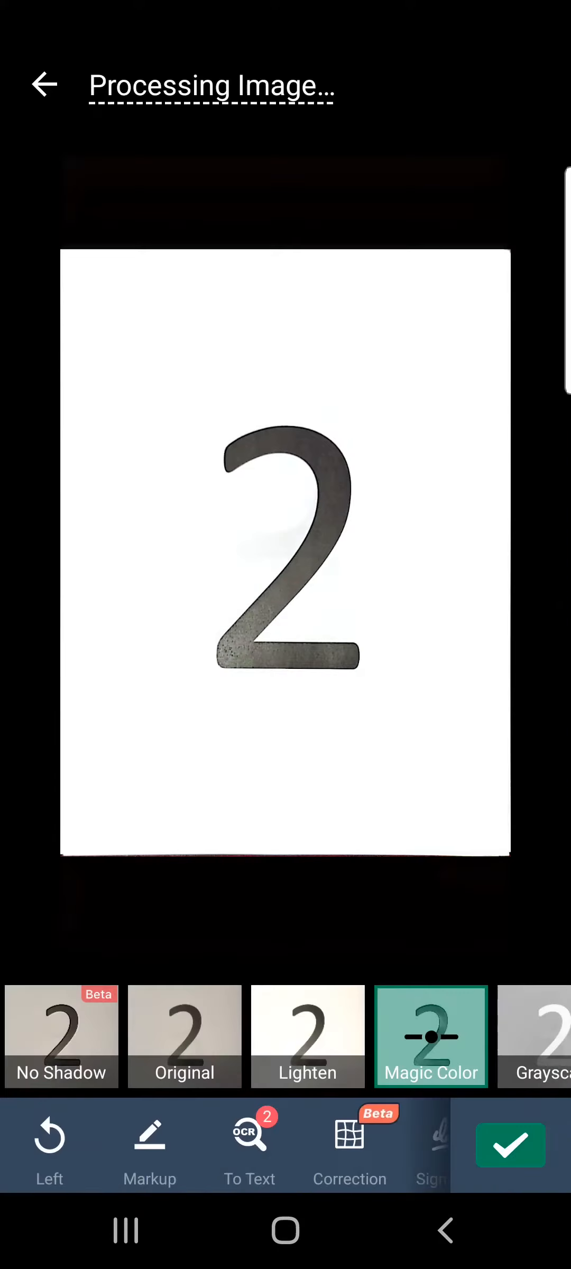
pyautogui.click(510, 1145)
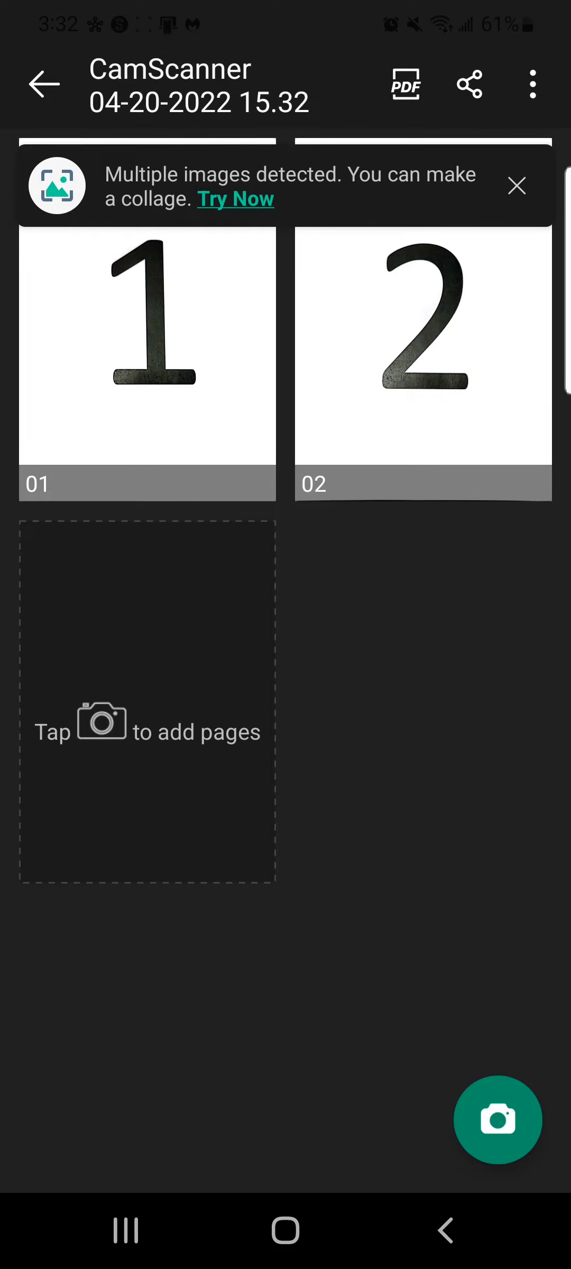
# Step: Open the two-page document as a PDF preview and show the Share via sheet
pyautogui.click(406, 84)
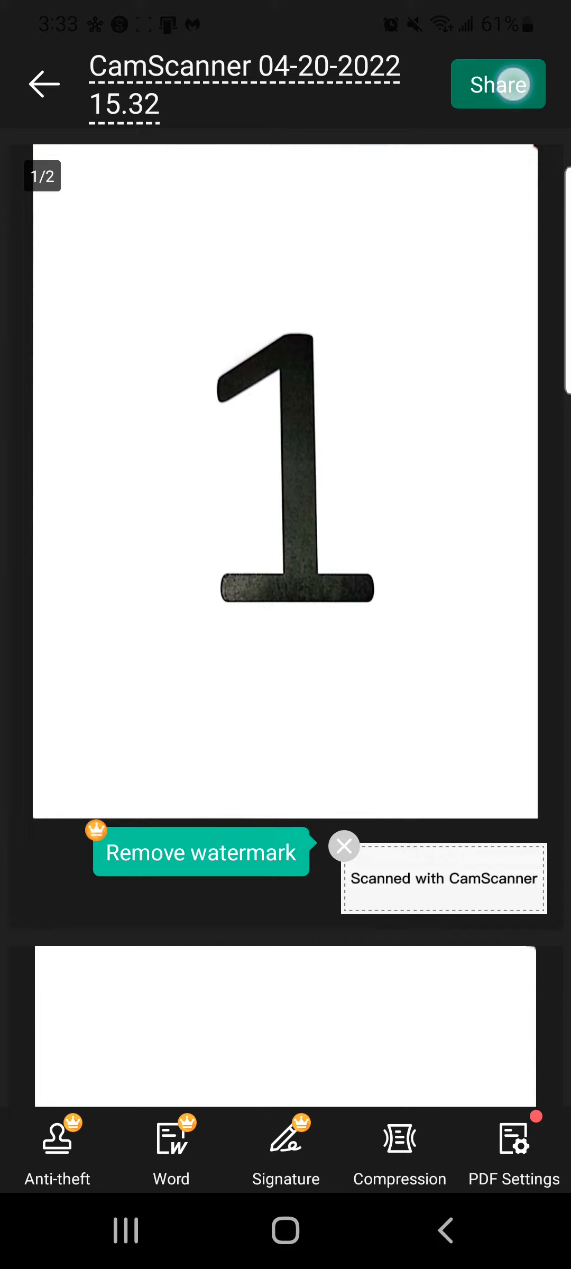
pyautogui.click(498, 84)
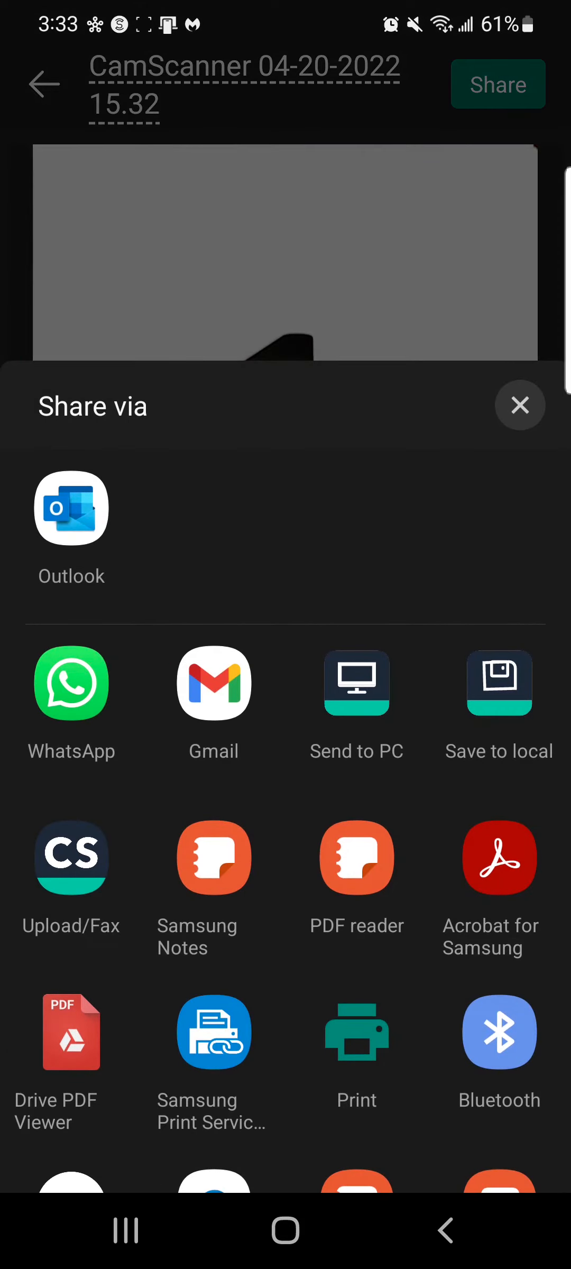
# Step: Send the PDF through Outlook to 'hr' with body text 'Test'
pyautogui.click(71, 509)
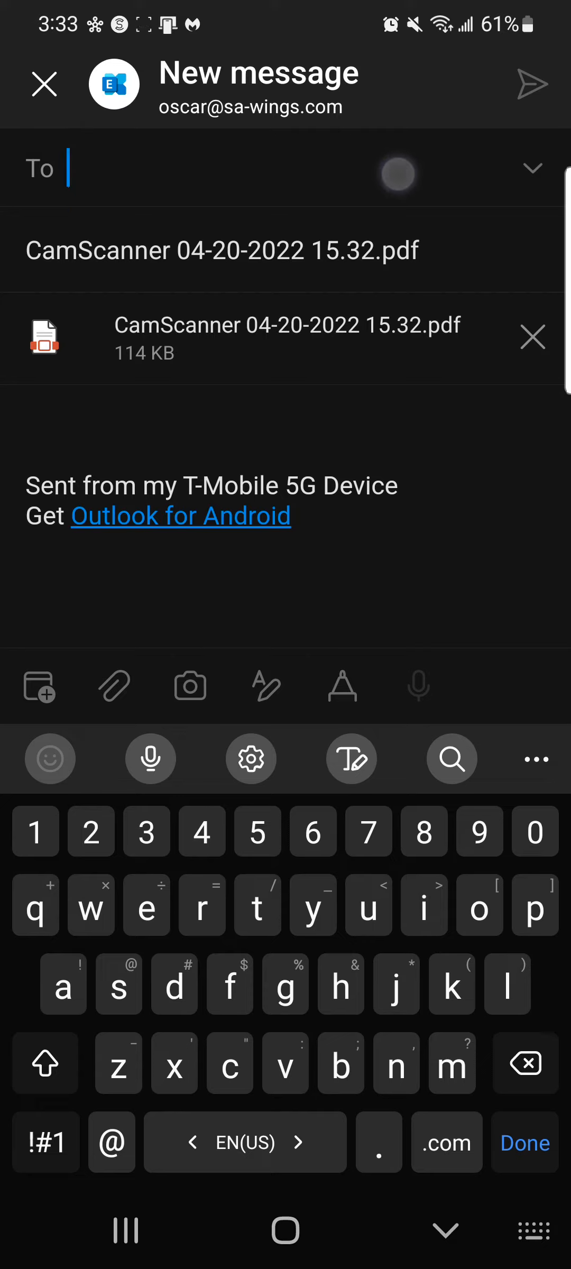
pyautogui.write('hr')
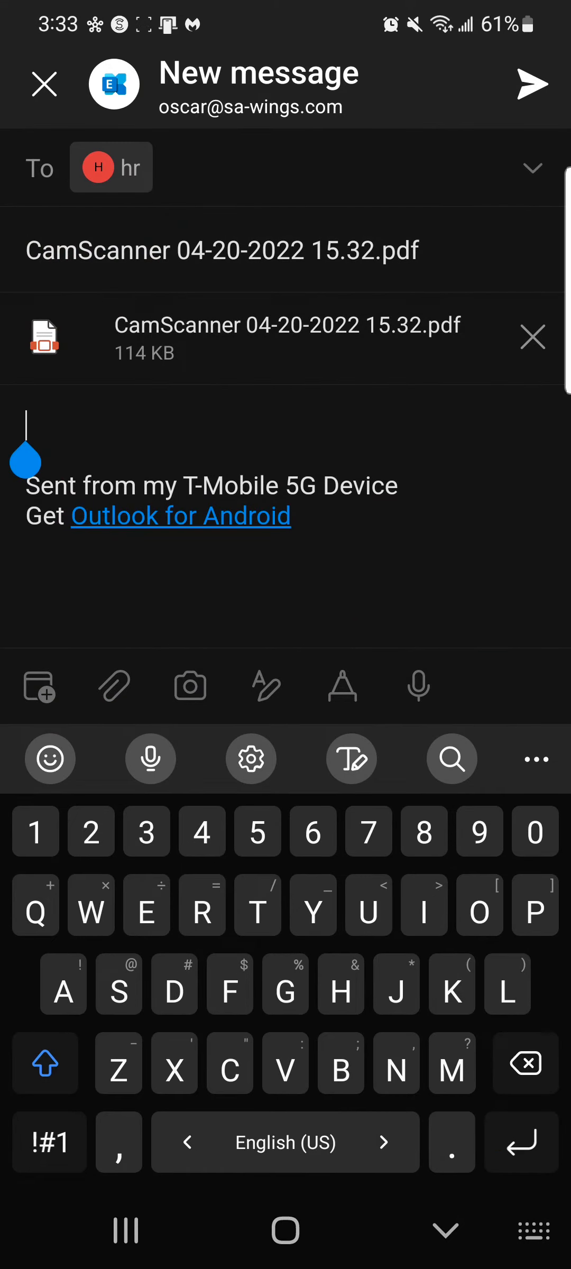
pyautogui.write('Test')
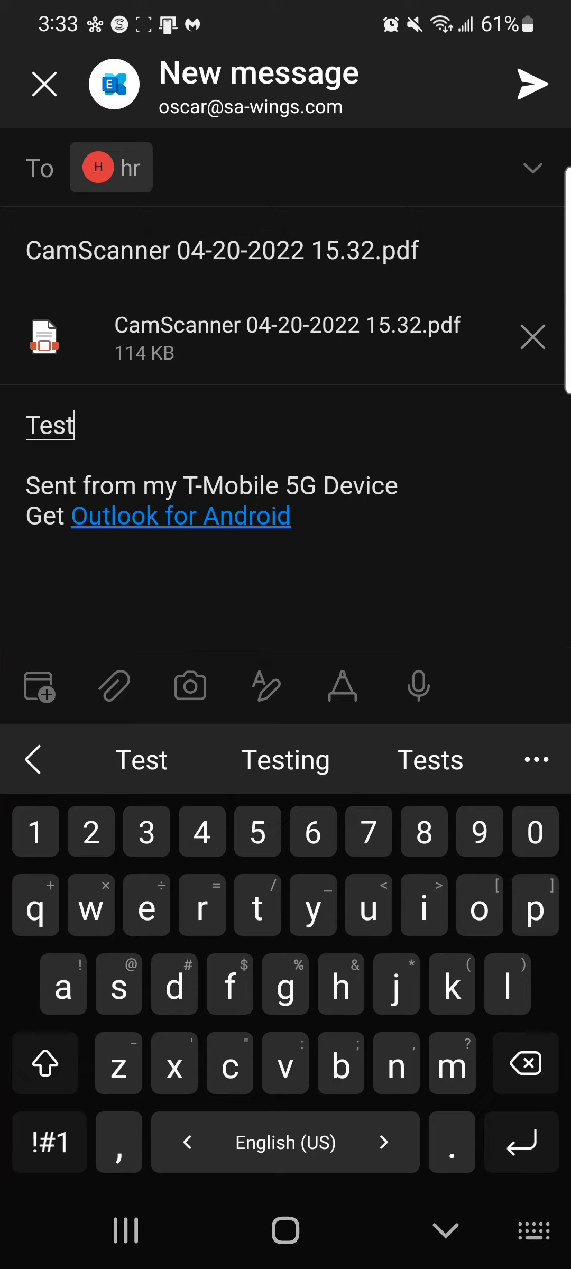
pyautogui.click(287, 338)
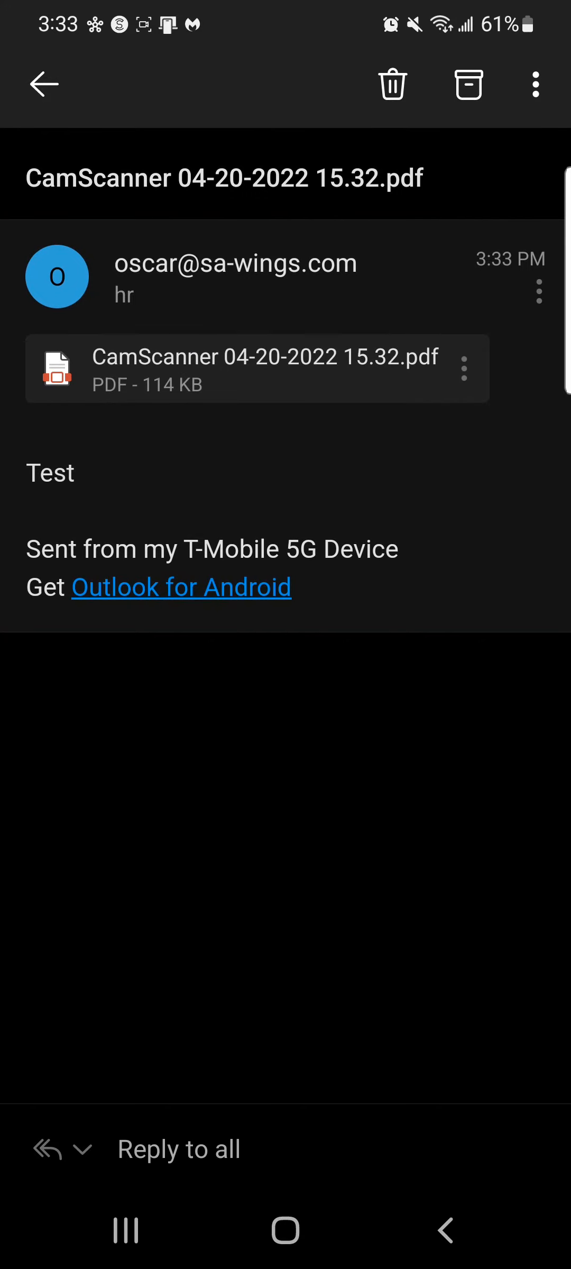
# Step: Tap the sent message's PDF attachment to bring up the Open with chooser
pyautogui.click(257, 368)
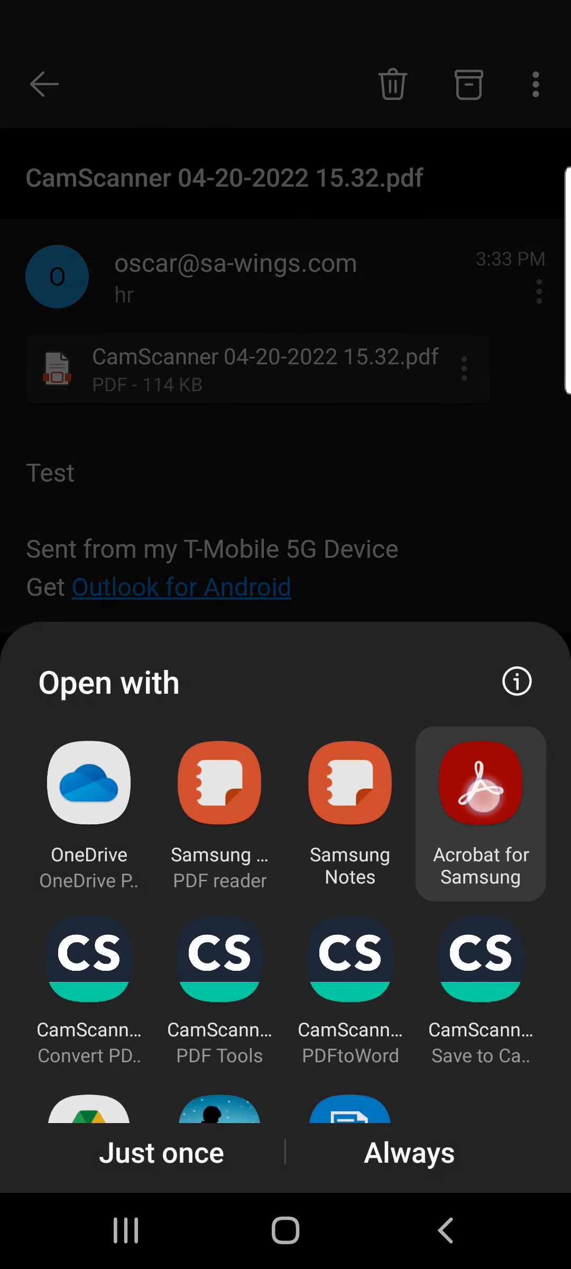